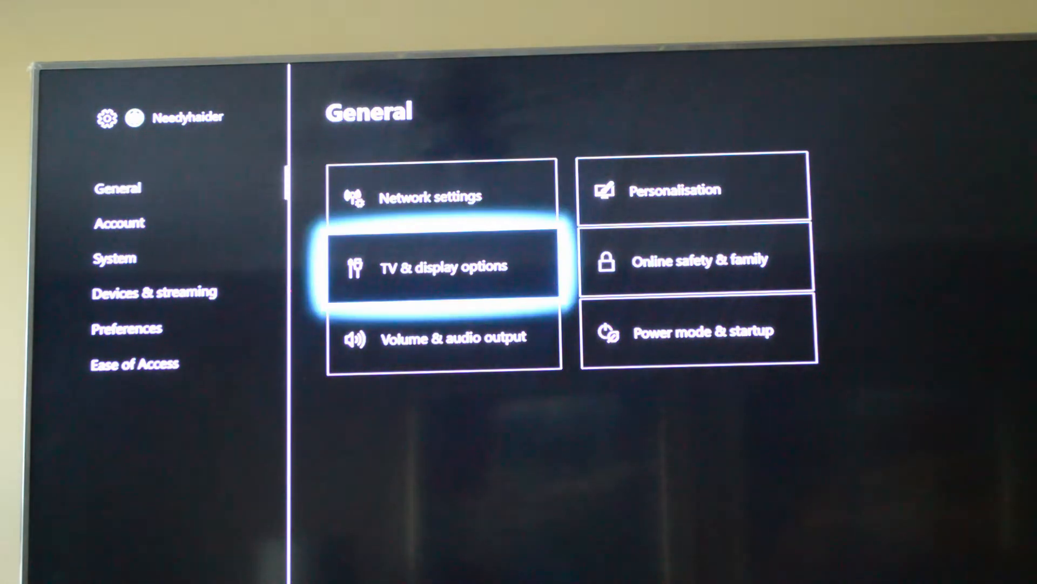
Switch the TV & display resolution to 720p and keep the change at the confirmation prompt
left_click(443, 264)
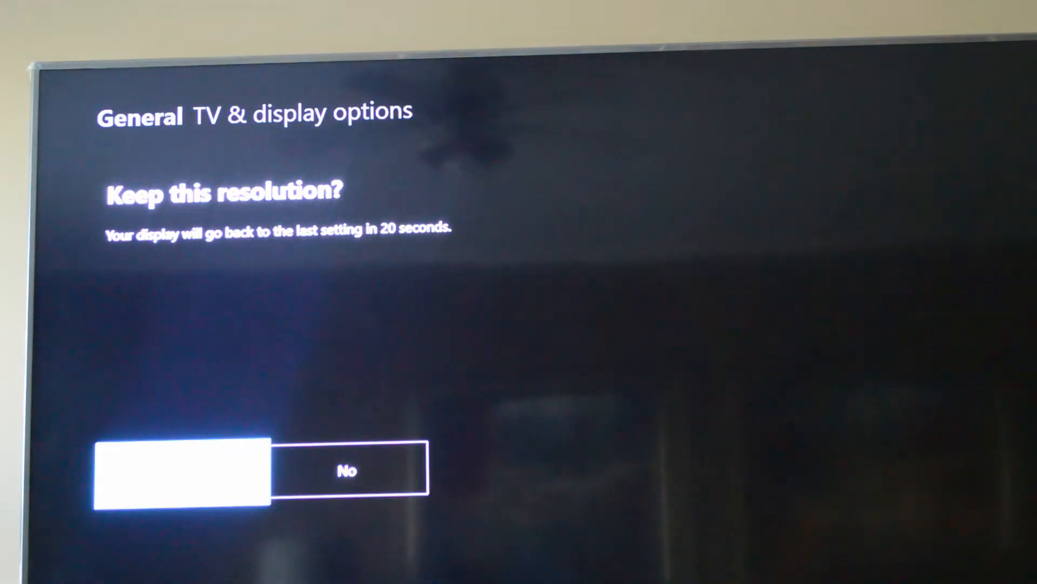
left_click(175, 469)
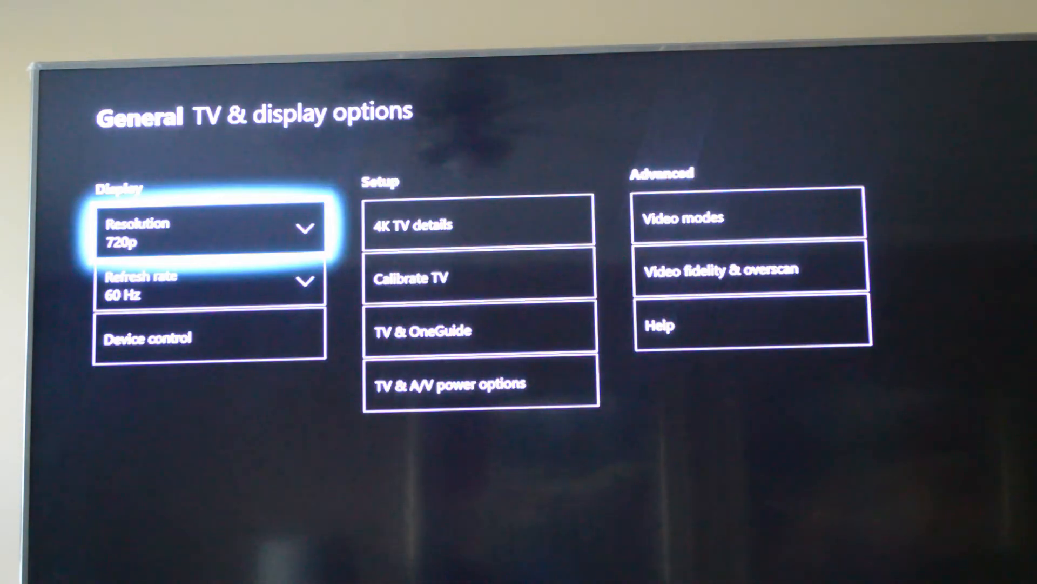